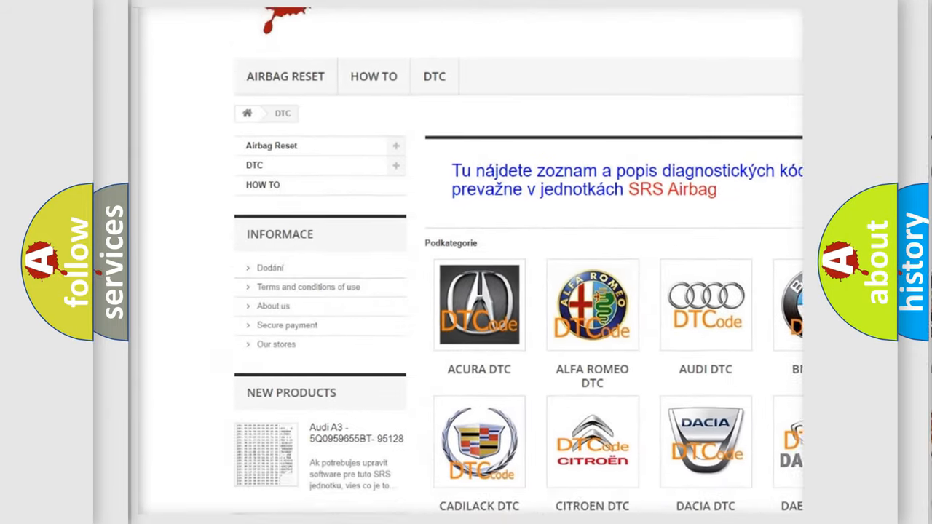
scroll("down", 3)
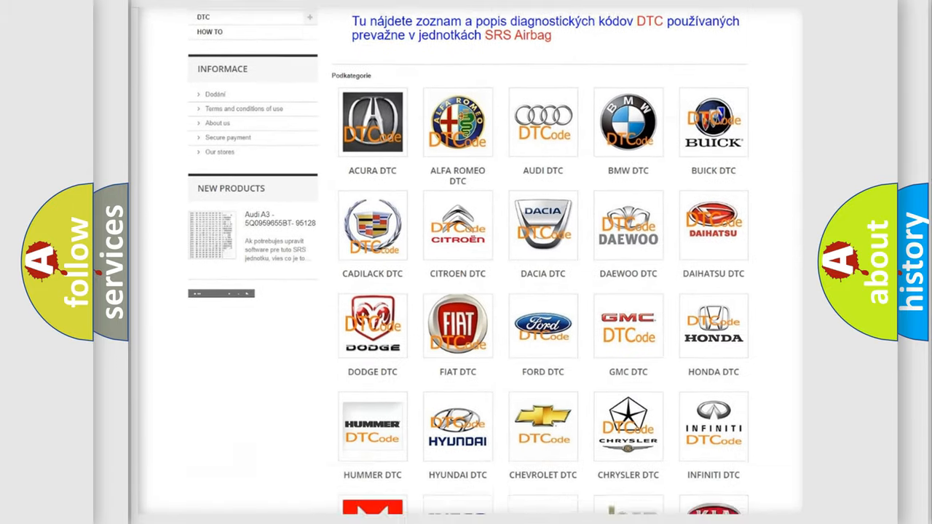
scroll("down", 3)
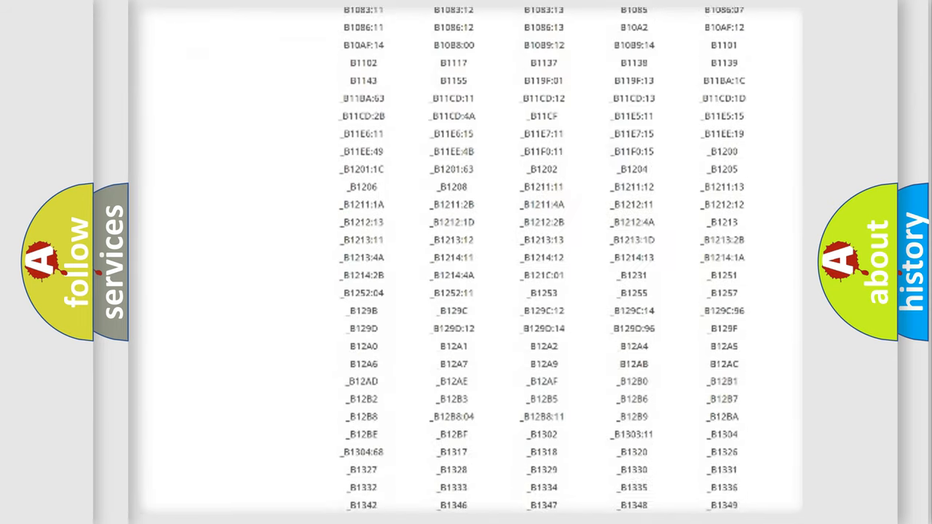
scroll("down", 3)
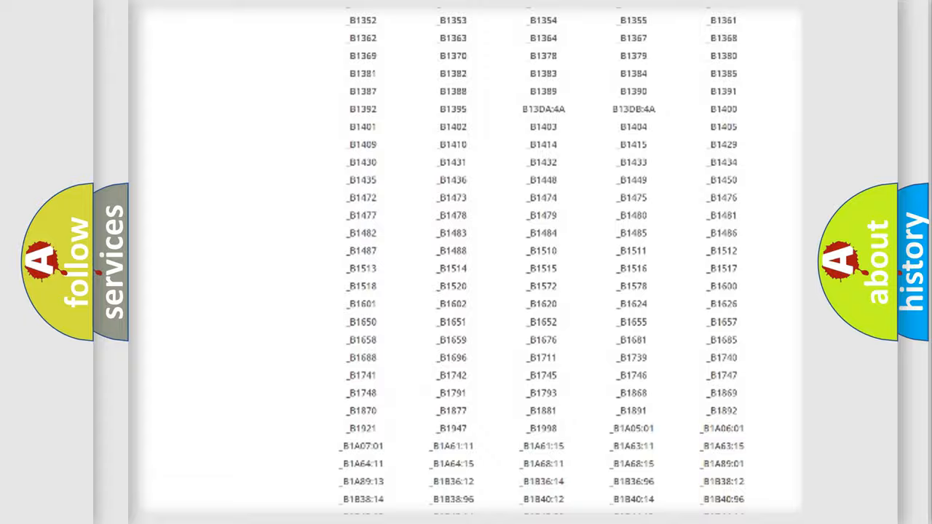